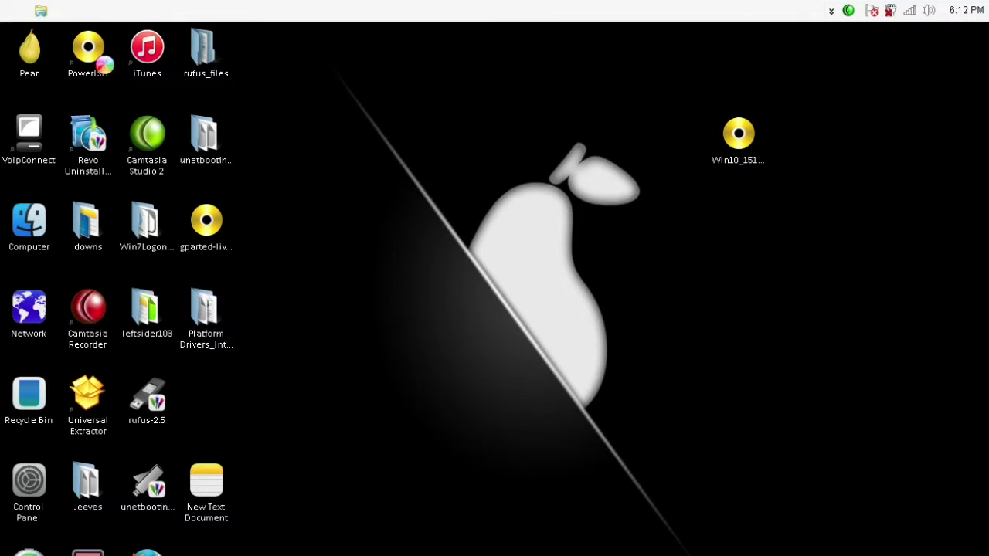
# Select the Win10_1511_Education_Dutch_x32 ISO disc image on the desktop
pyautogui.click(87, 54)
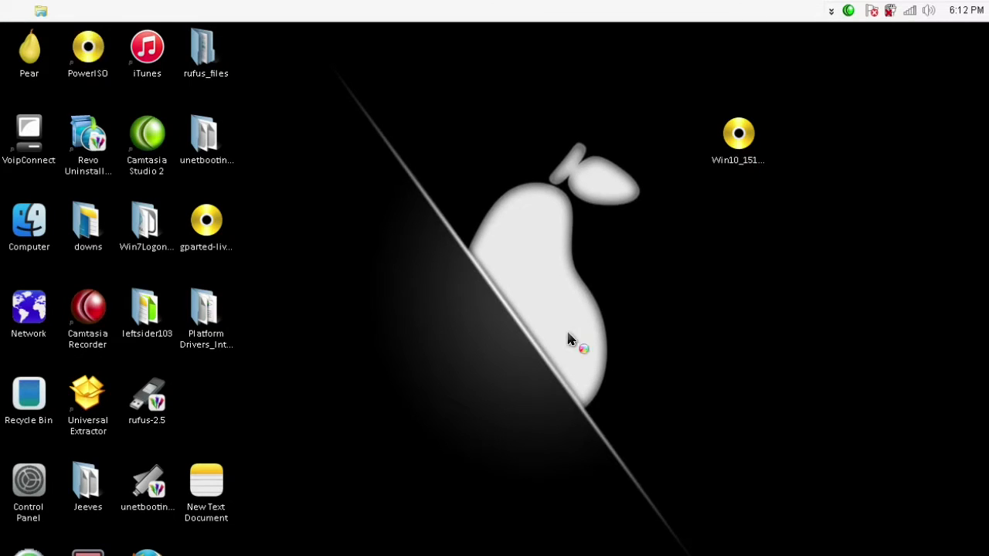
pyautogui.click(738, 134)
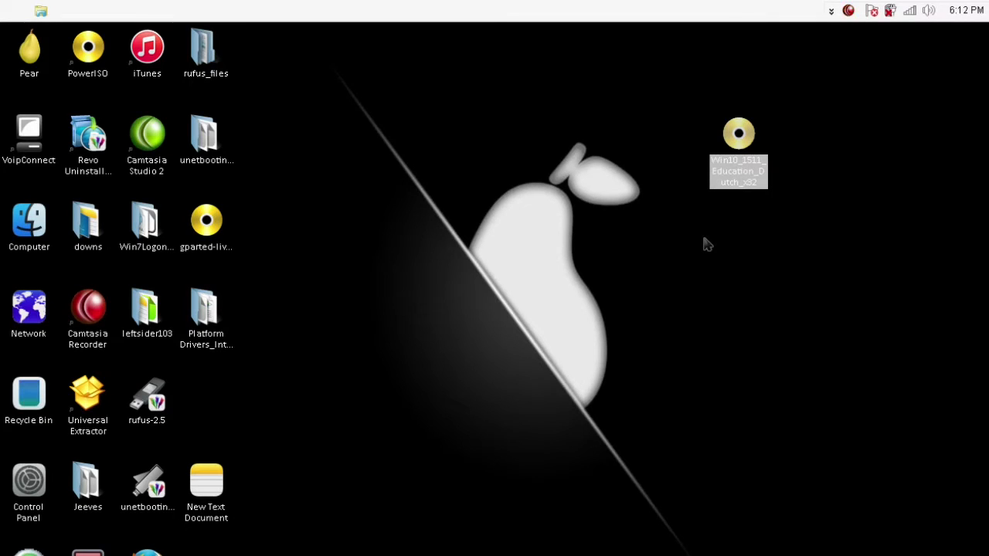